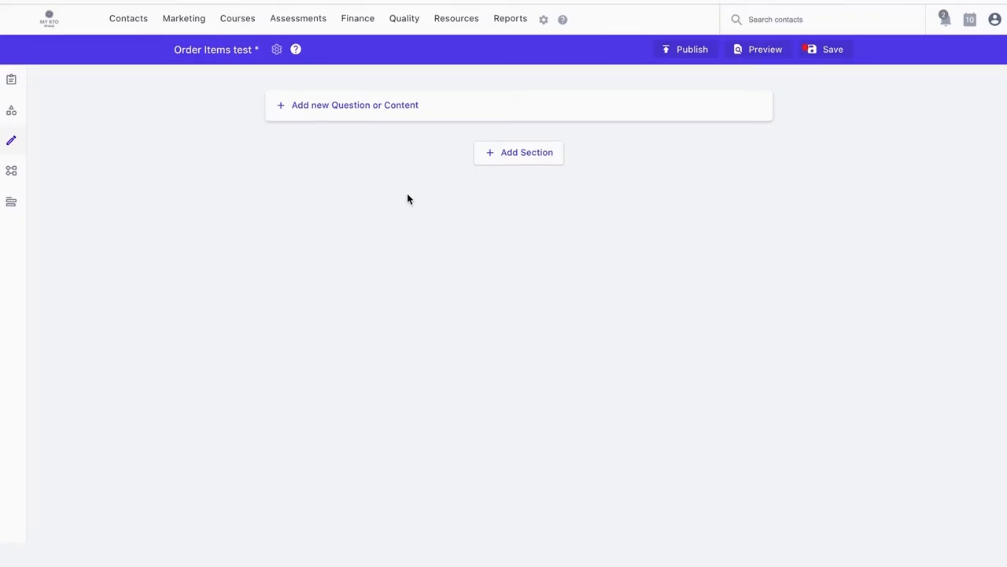
# Add a new question to the test and open the question-type dropdown.
pyautogui.click(354, 105)
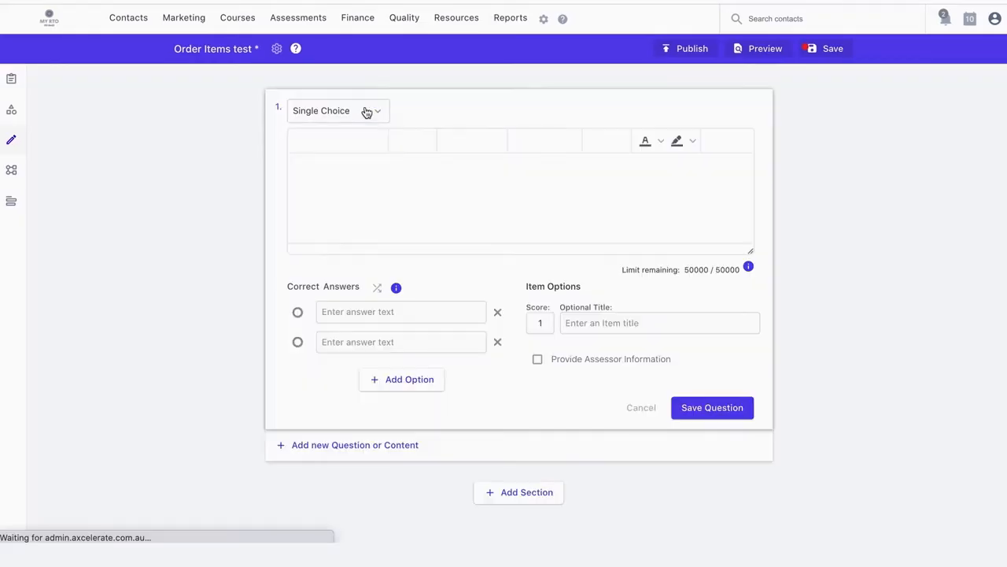
pyautogui.click(338, 110)
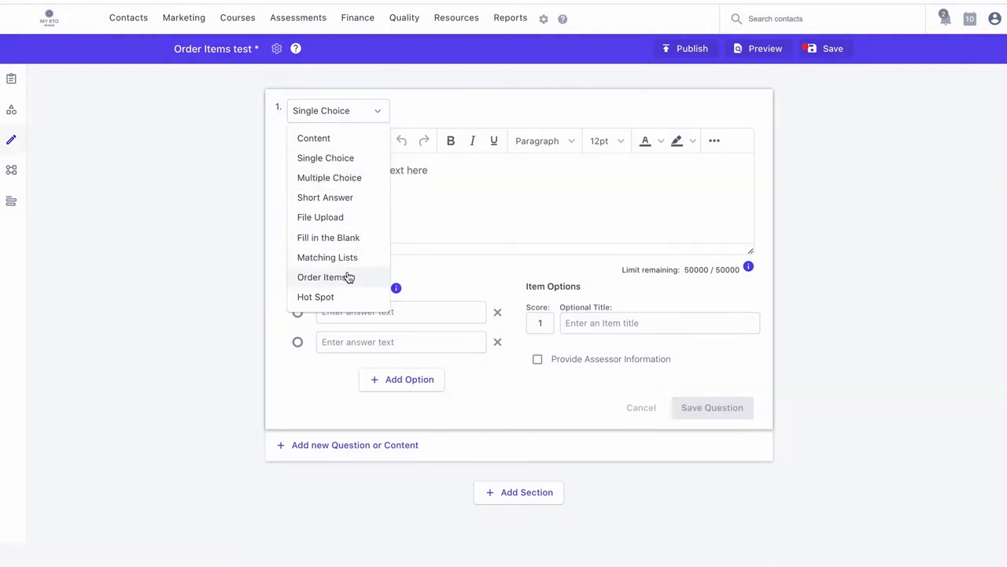
# Set the question to Order Items and add the items 5, 10, 56, 99 and 100.
pyautogui.click(321, 276)
pyautogui.write('10')
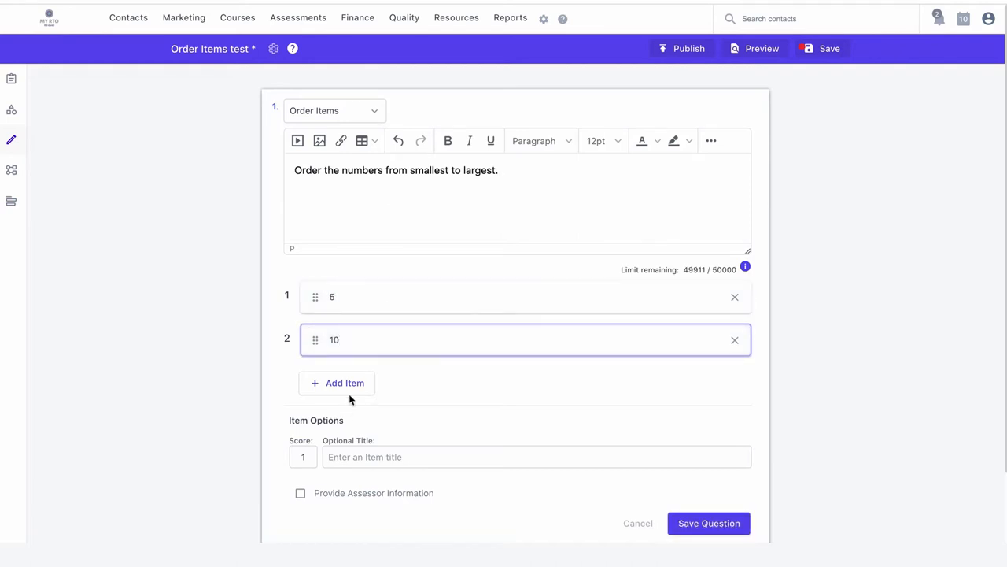
pyautogui.click(344, 382)
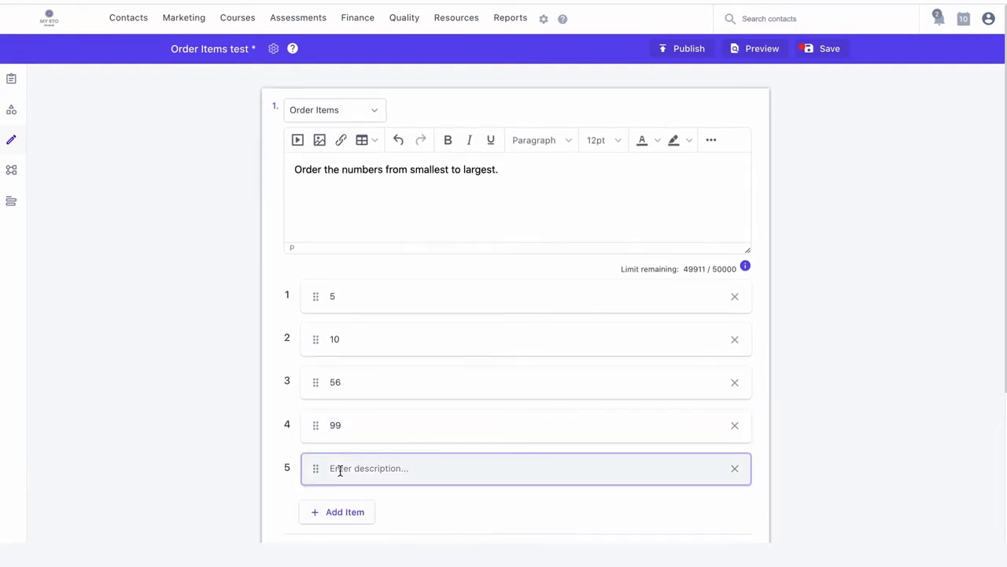
pyautogui.write('100')
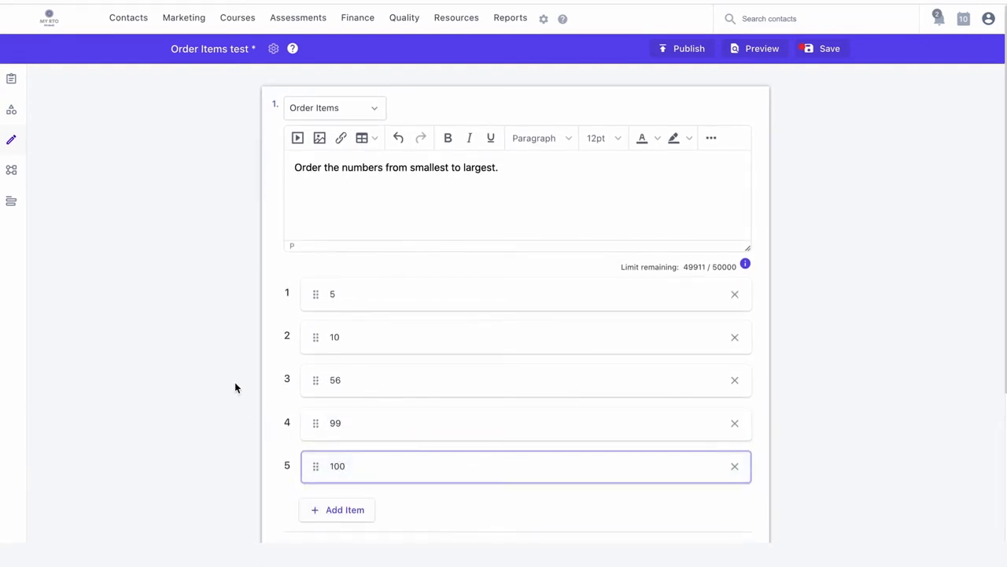
pyautogui.scroll(-3)
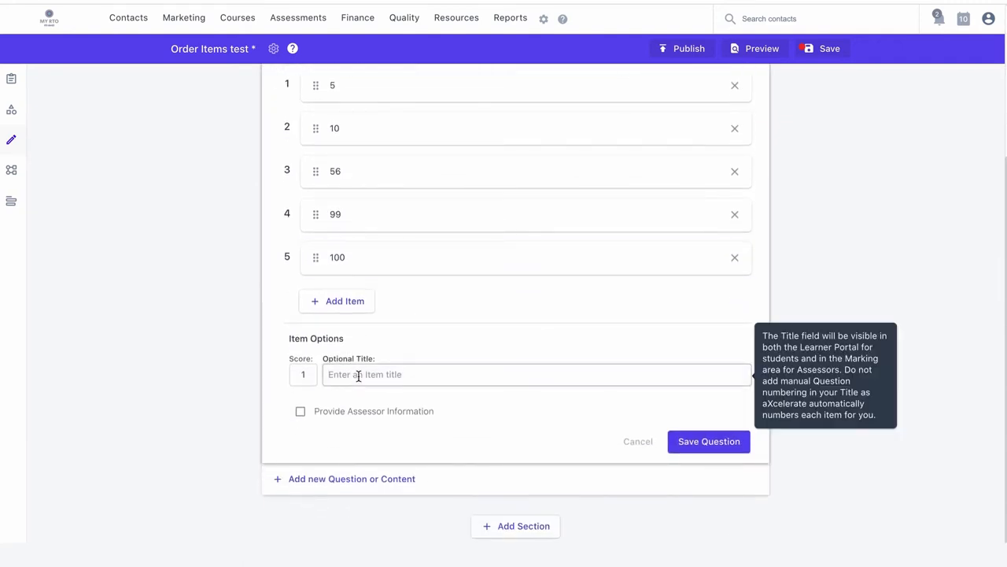
# Title the question 'Numbering list', save it, and switch to the learner portal.
pyautogui.write('Numbering list')
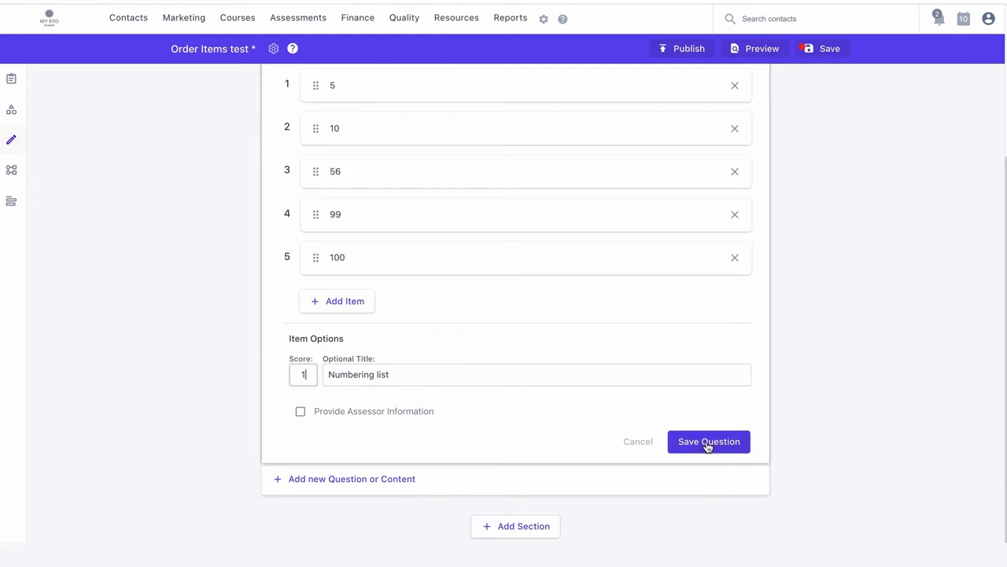
pyautogui.click(707, 440)
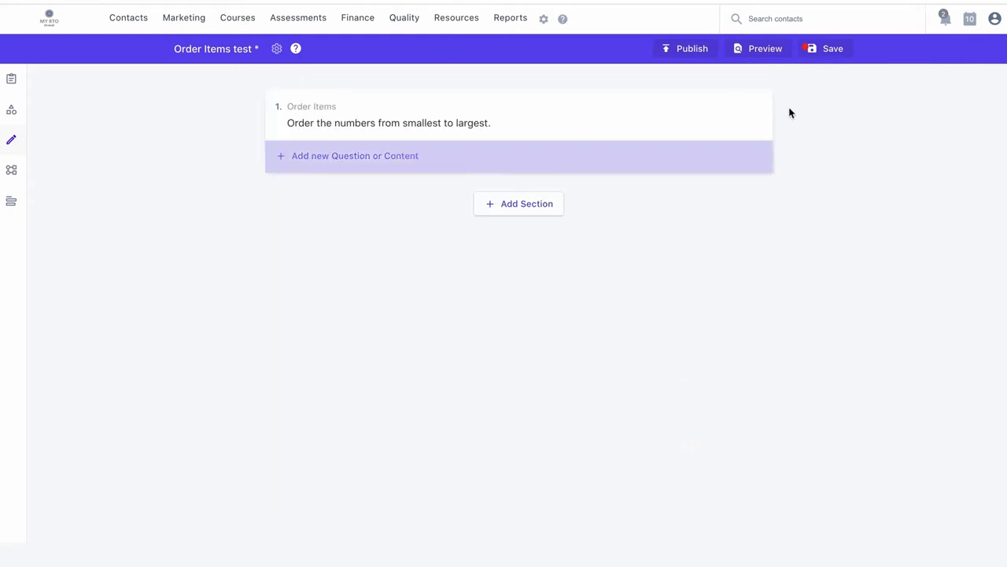
pyautogui.click(825, 48)
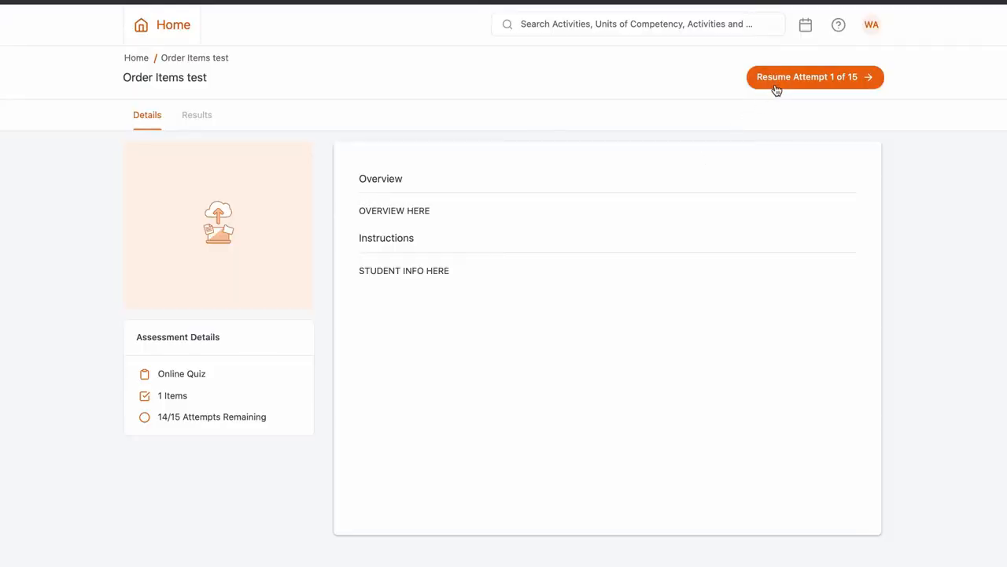
# Resume Attempt 1 of 15 on the Order Items test.
pyautogui.click(814, 76)
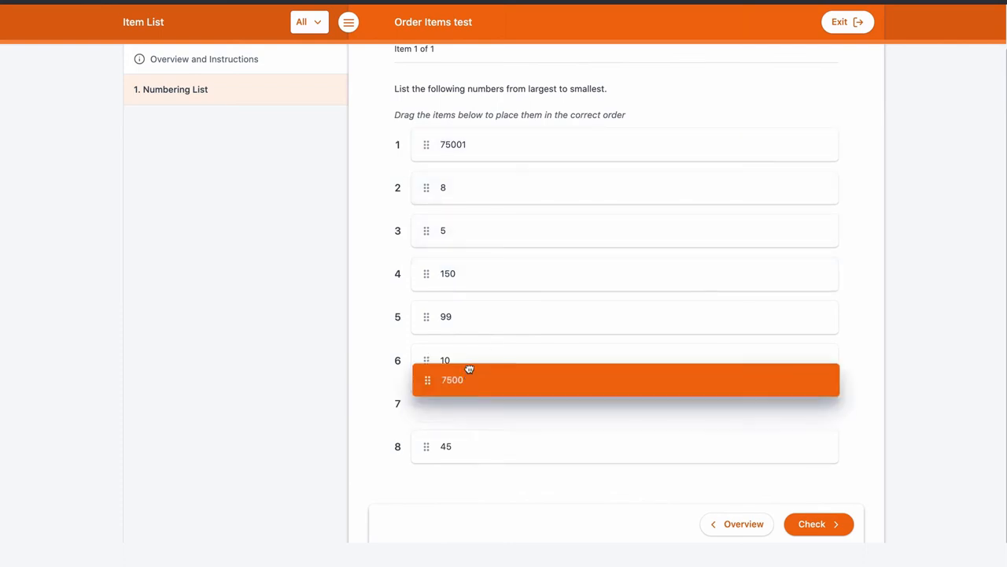
# Drag the numbers into descending order, 75001 down to 5, and check the answer.
pyautogui.moveTo(468, 379); pyautogui.dragTo(485, 188)
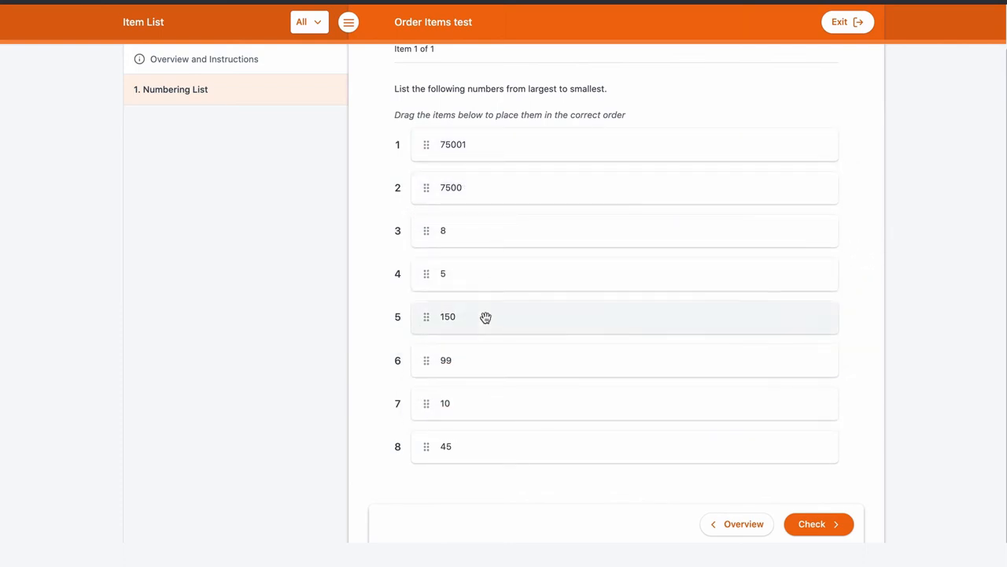
pyautogui.moveTo(486, 316); pyautogui.dragTo(482, 230)
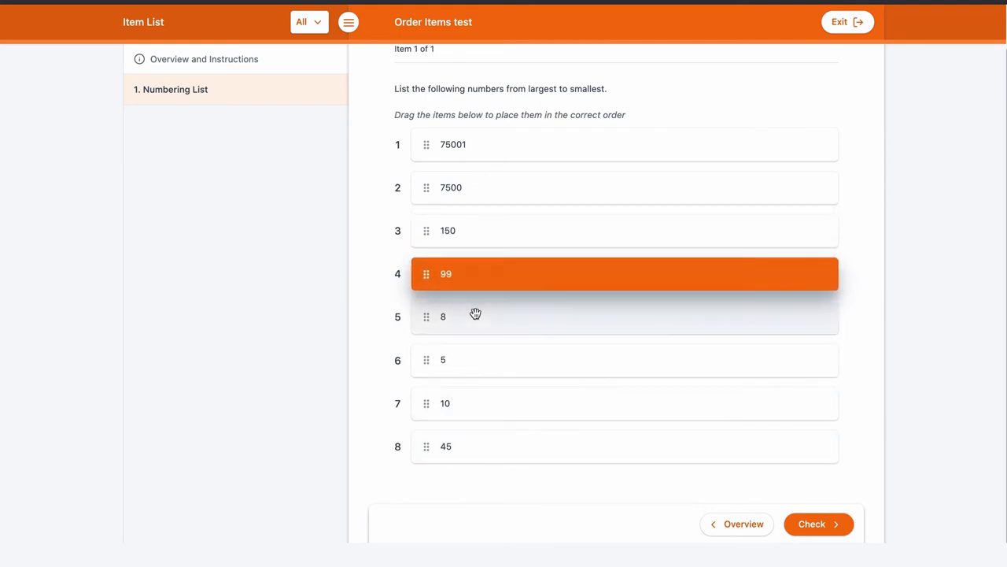
pyautogui.moveTo(445, 403); pyautogui.dragTo(445, 317)
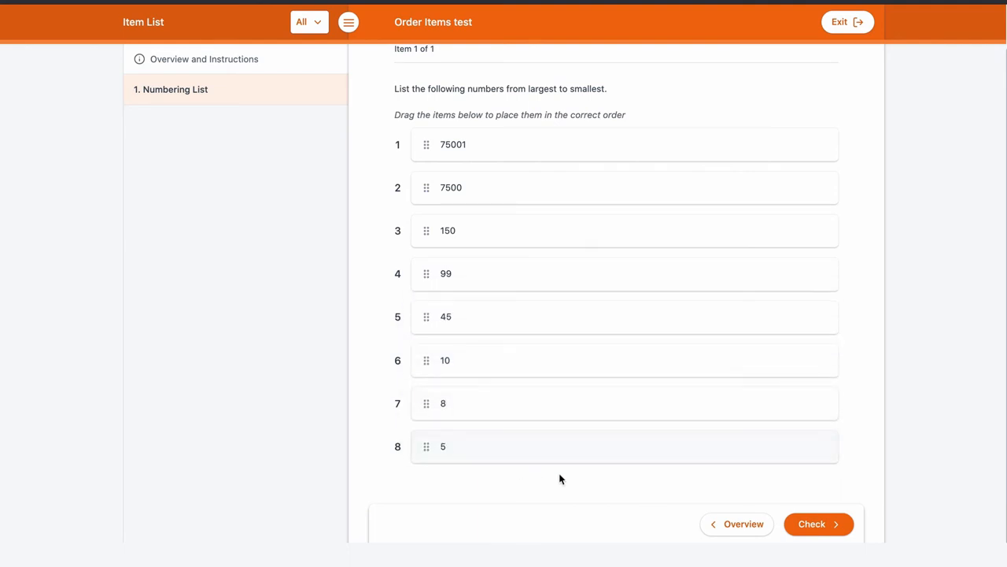
pyautogui.click(818, 523)
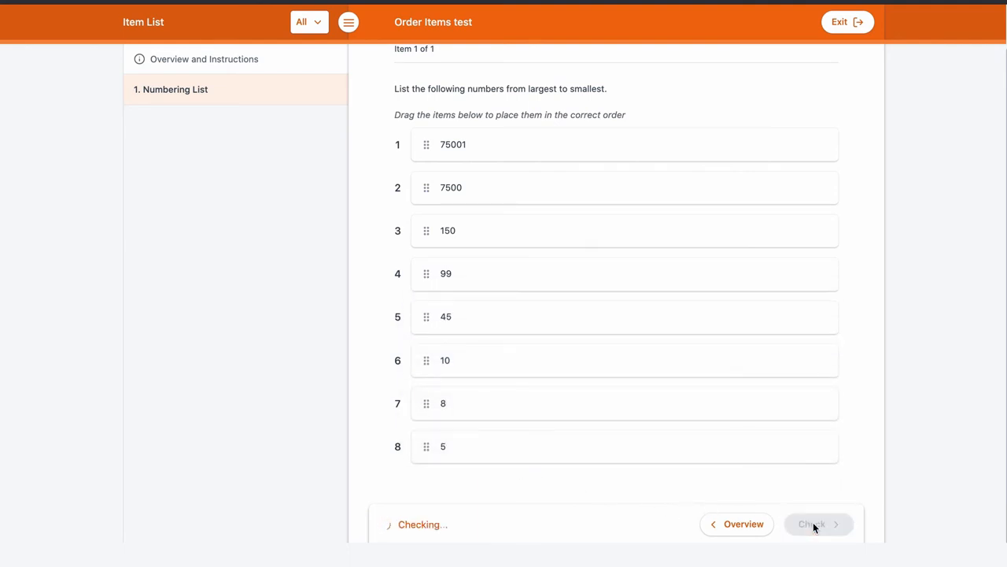
pyautogui.click(818, 523)
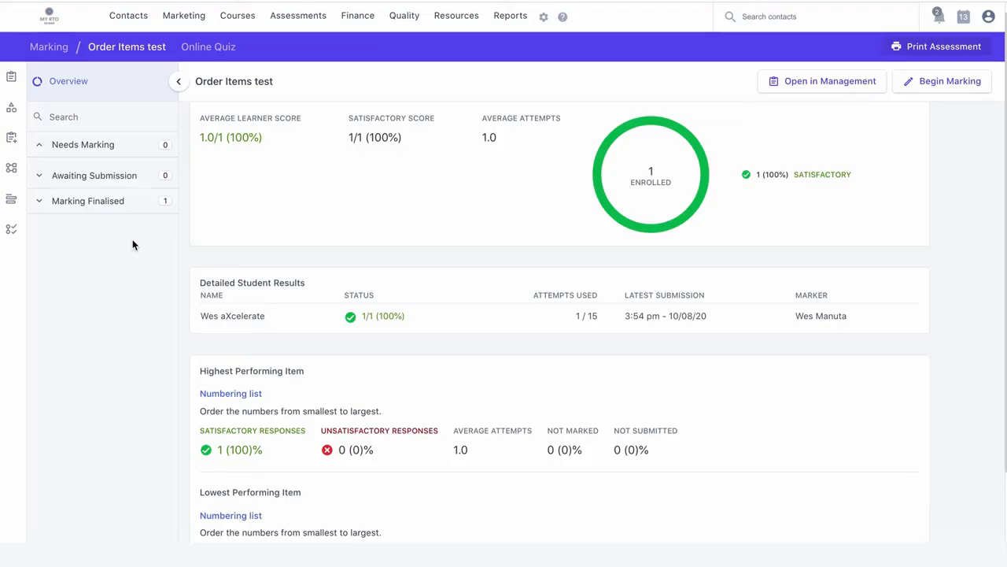
# Expand Marking Finalised and open Wes aXcelerate's marked attempt.
pyautogui.click(87, 199)
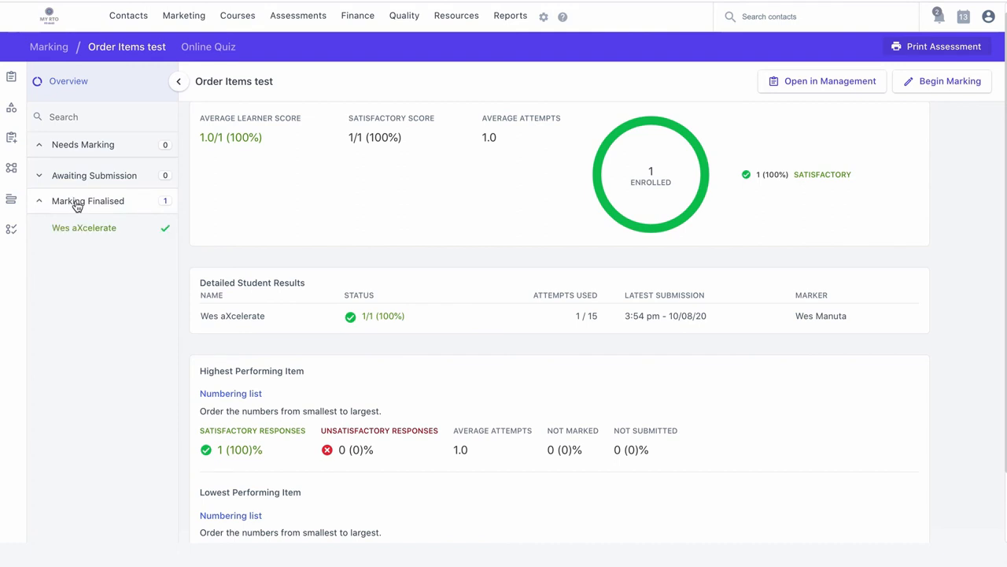
pyautogui.click(83, 227)
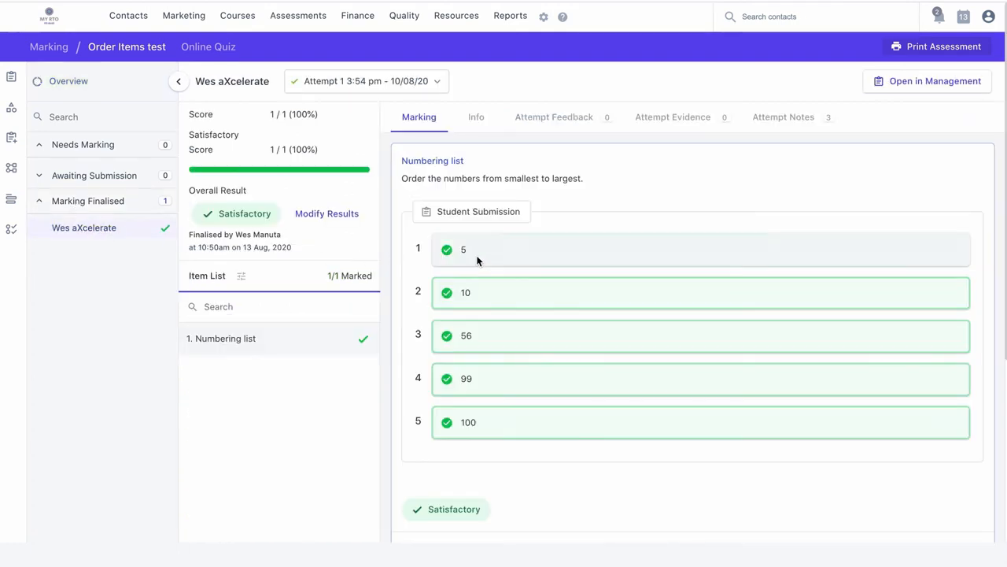
# Modify the finalised results and mark the Numbering list item Unsatisfactory.
pyautogui.scroll(-3)
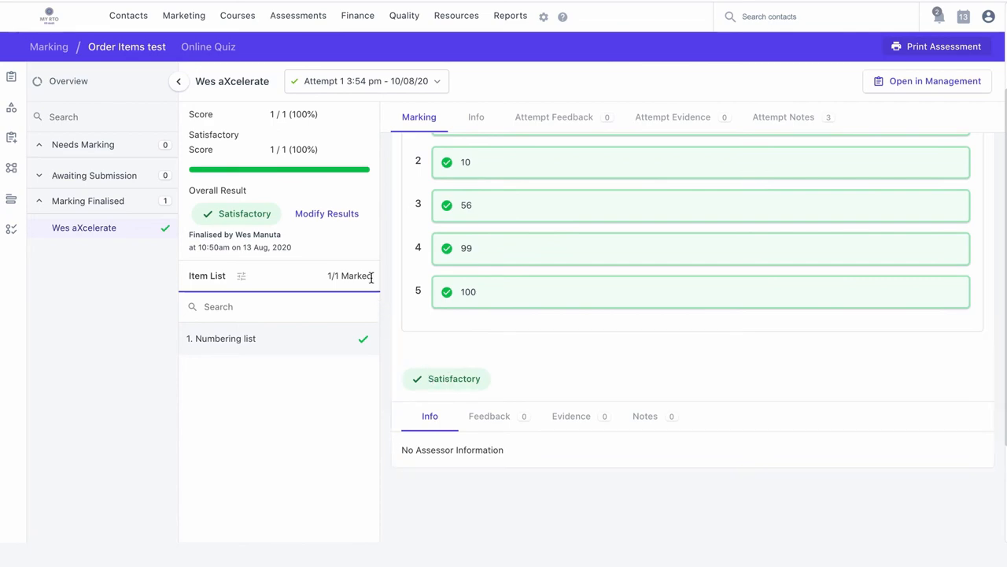
pyautogui.click(326, 213)
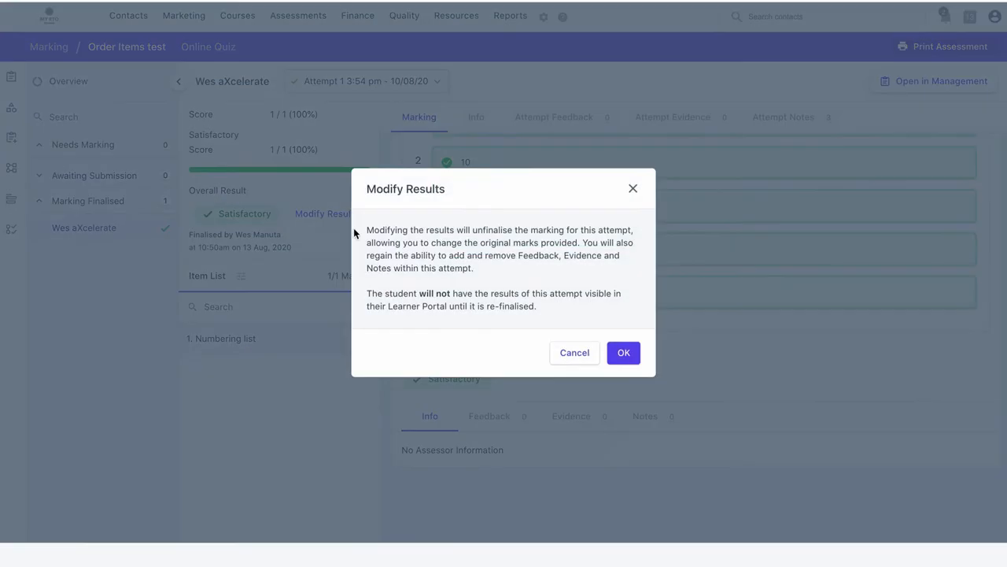
pyautogui.click(623, 351)
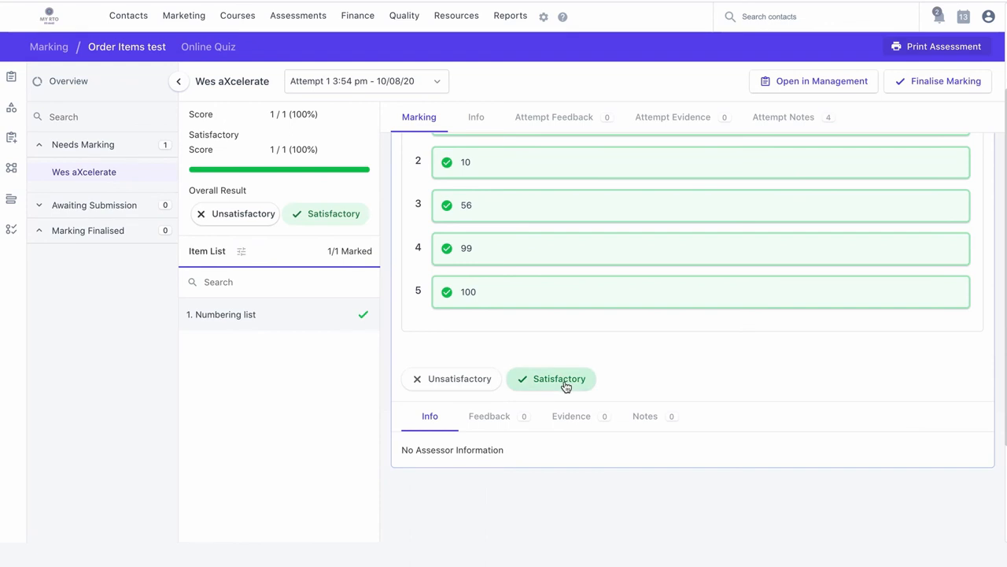
pyautogui.click(451, 378)
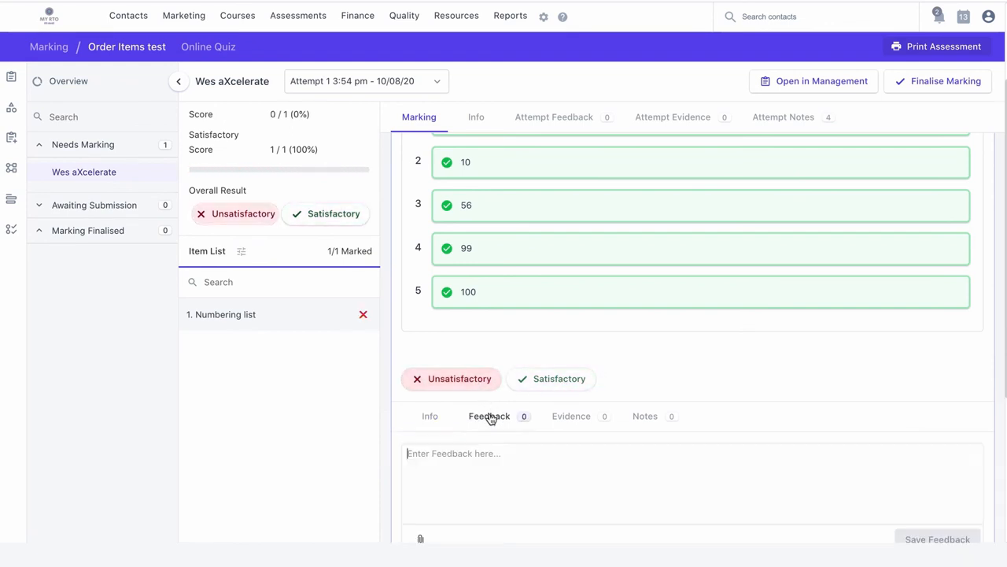